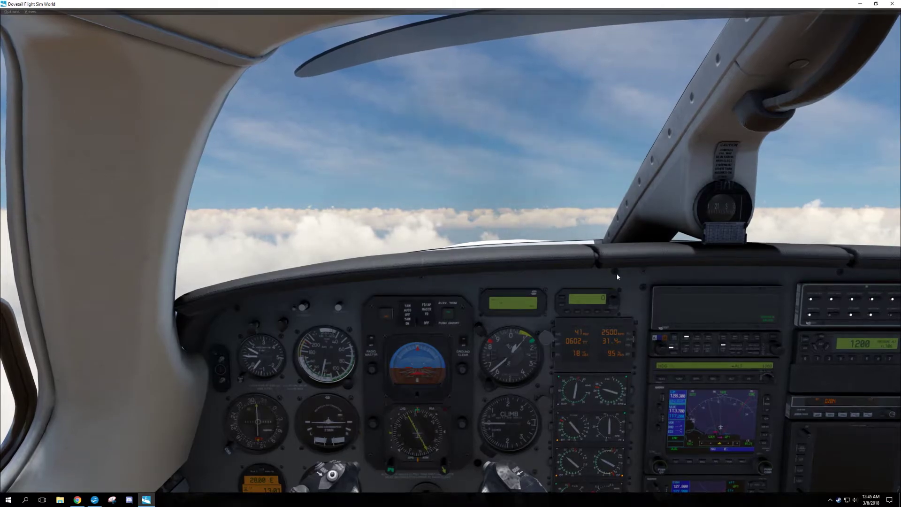
pyautogui.moveTo(598, 374)
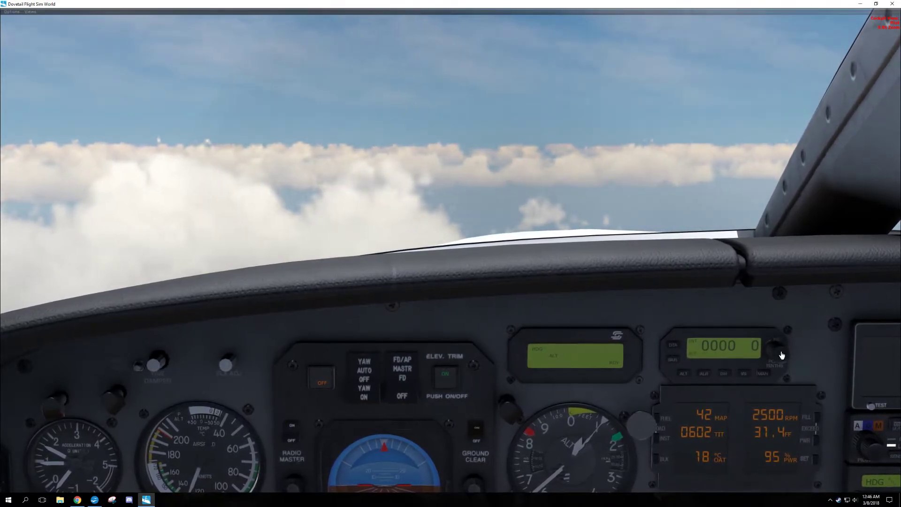
# Raise the autopilot altitude preselector from zero to a 20,500 ft target
pyautogui.click(779, 348)
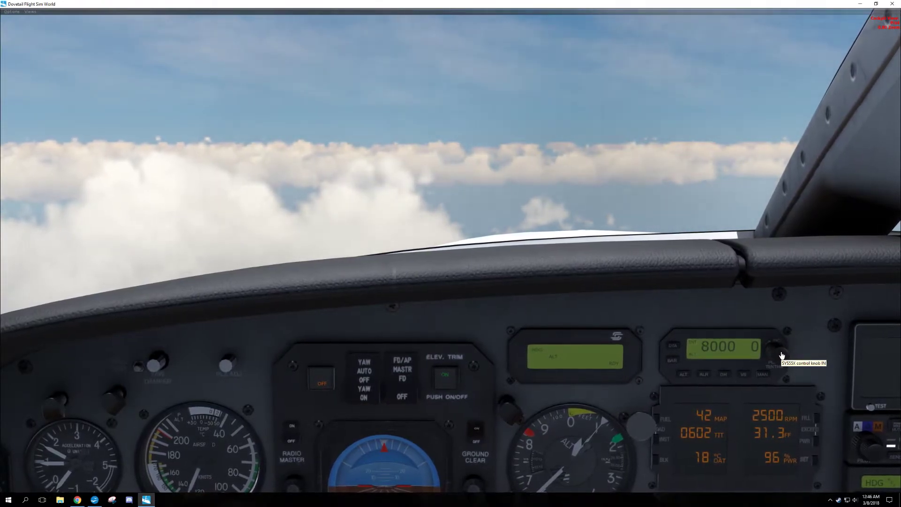
pyautogui.click(777, 346)
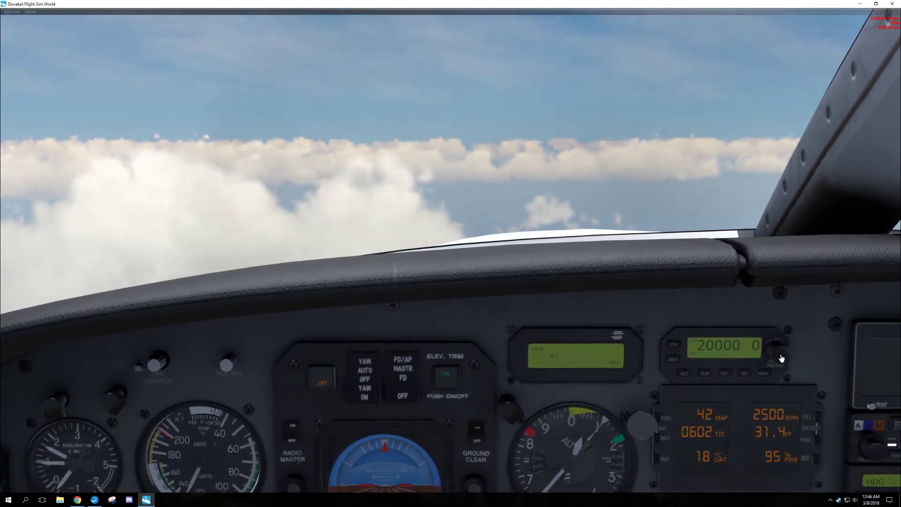
pyautogui.click(779, 351)
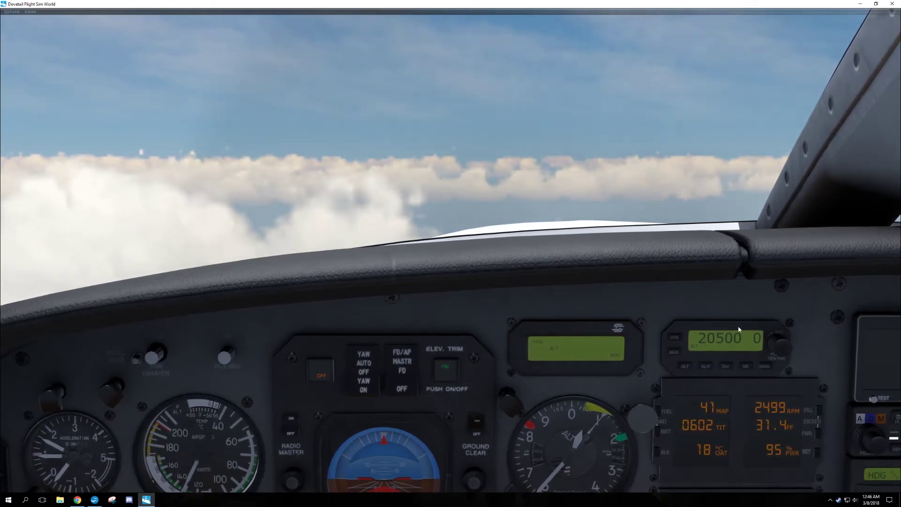
pyautogui.moveTo(747, 372)
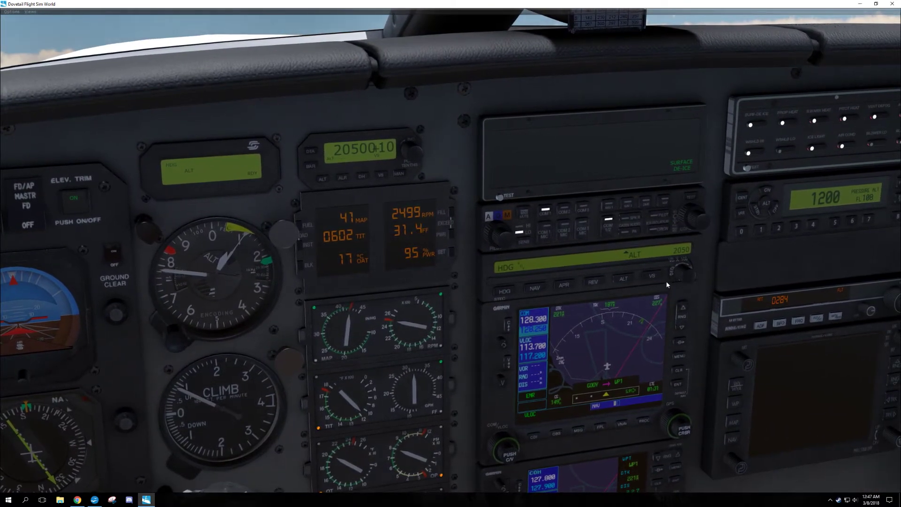
pyautogui.moveTo(654, 281)
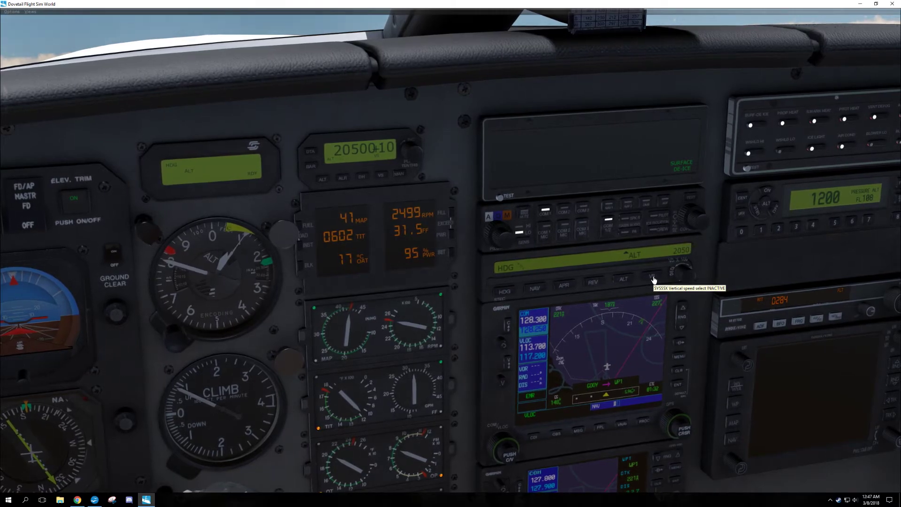